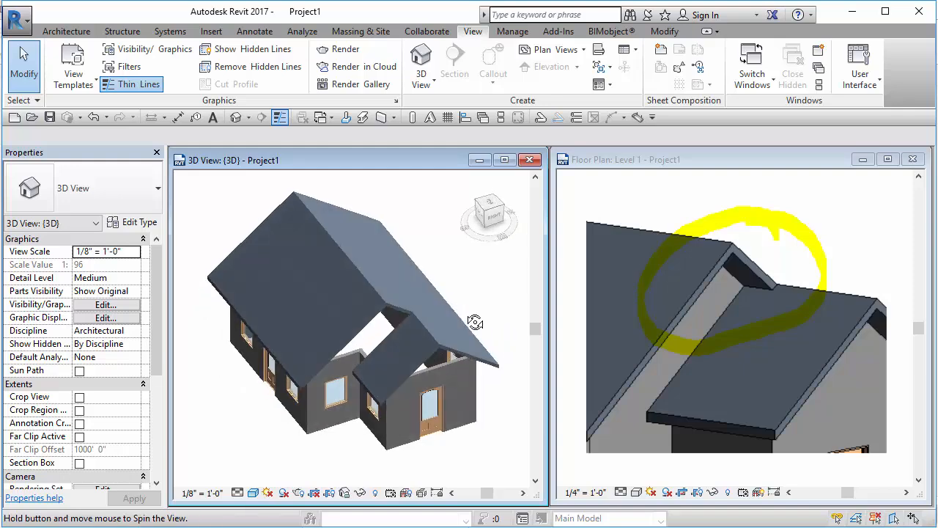
# - Orbit around the roof junction, then select the main Generic - 5" gable roof
pyautogui.click(411, 322)
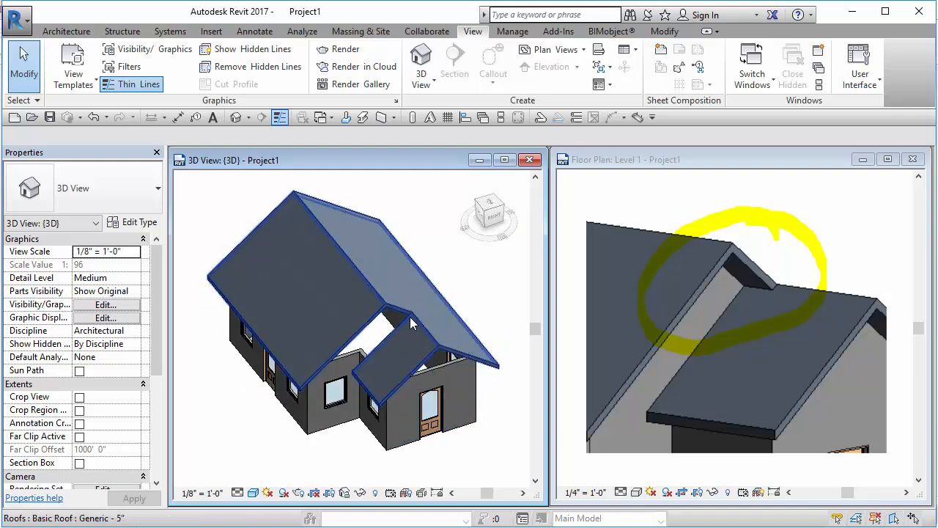
pyautogui.moveTo(410, 322); pyautogui.dragTo(462, 440)
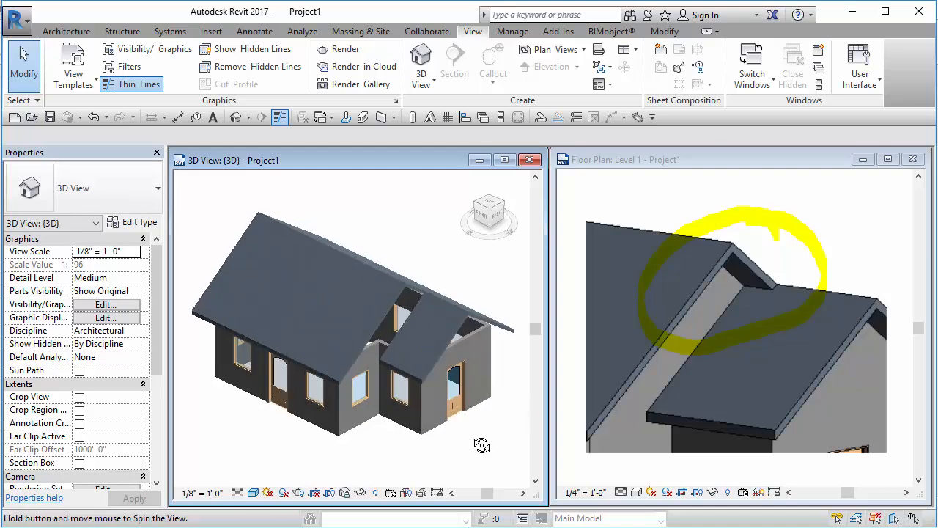
pyautogui.moveTo(481, 445); pyautogui.dragTo(473, 340)
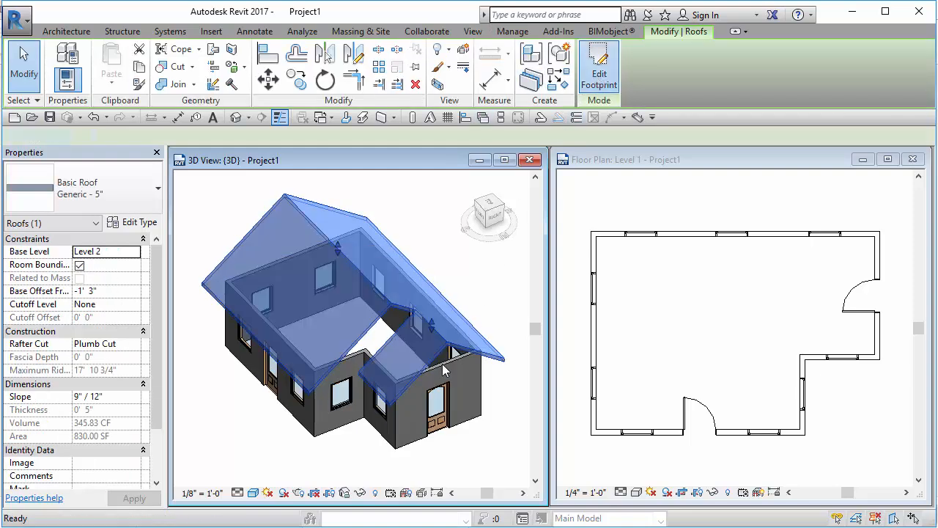
pyautogui.click(598, 64)
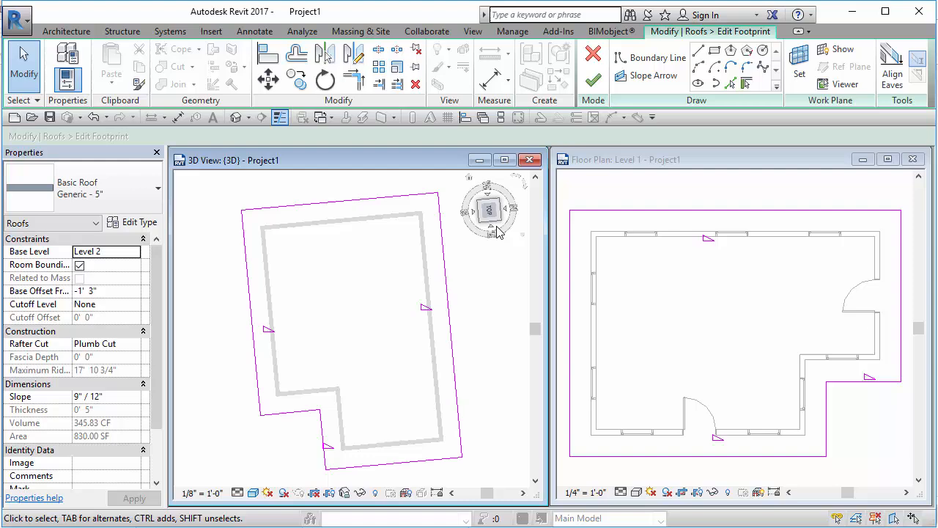
pyautogui.click(489, 211)
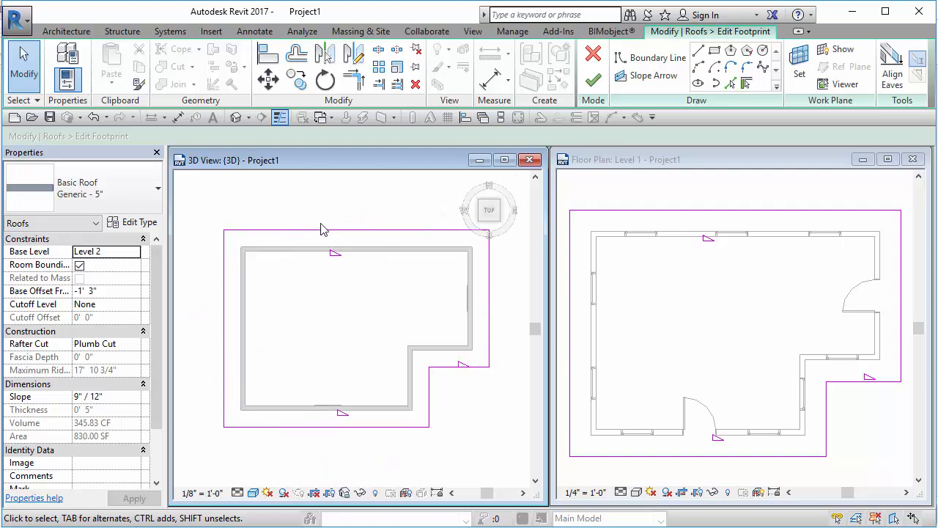
pyautogui.moveTo(420, 248)
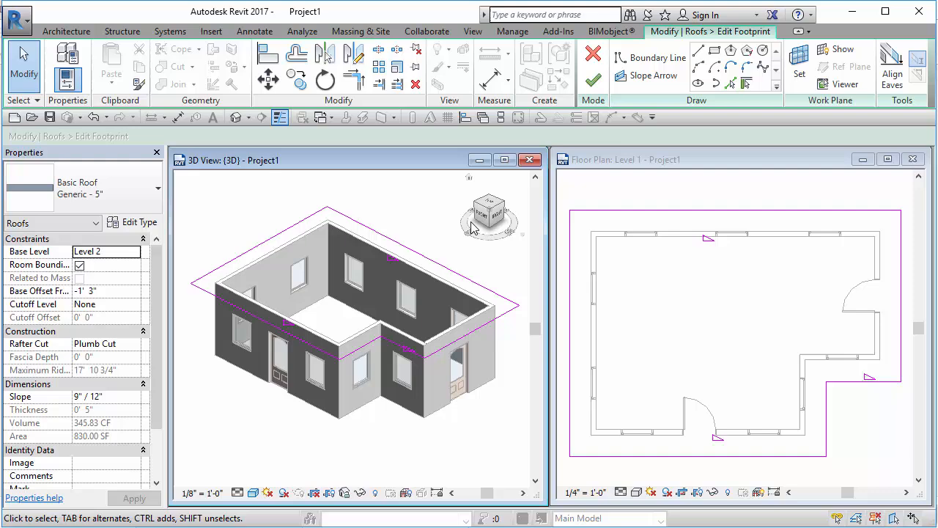
pyautogui.click(473, 31)
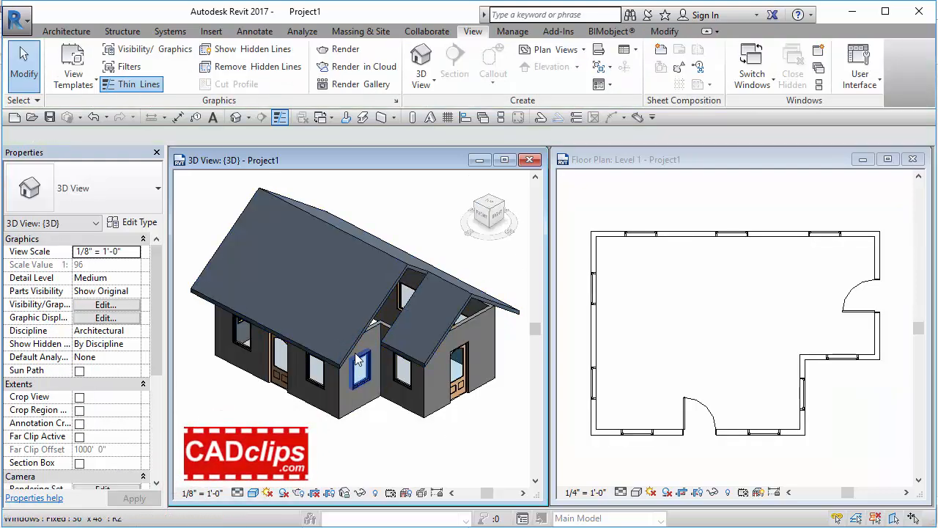
pyautogui.moveTo(374, 330)
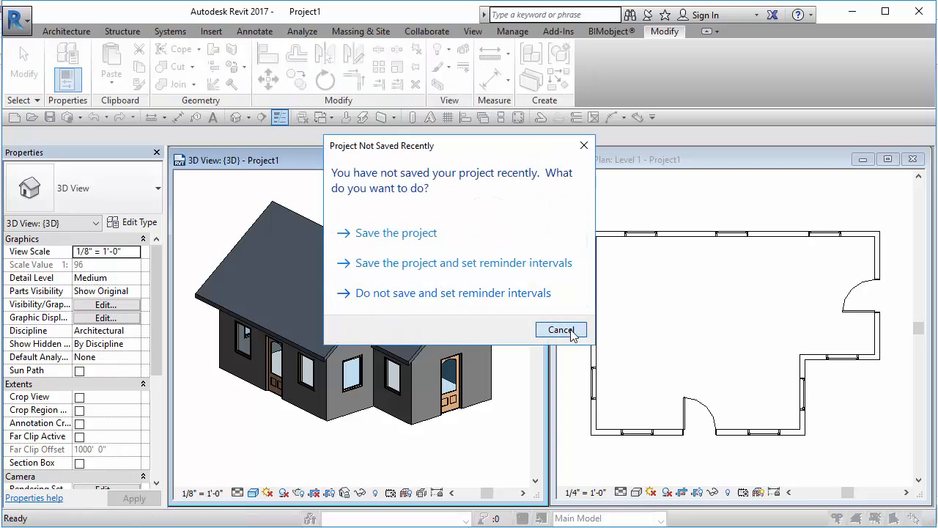
# - Dismiss the save reminder and attach the gable wall's top to the roof, triggering the join error
pyautogui.click(560, 329)
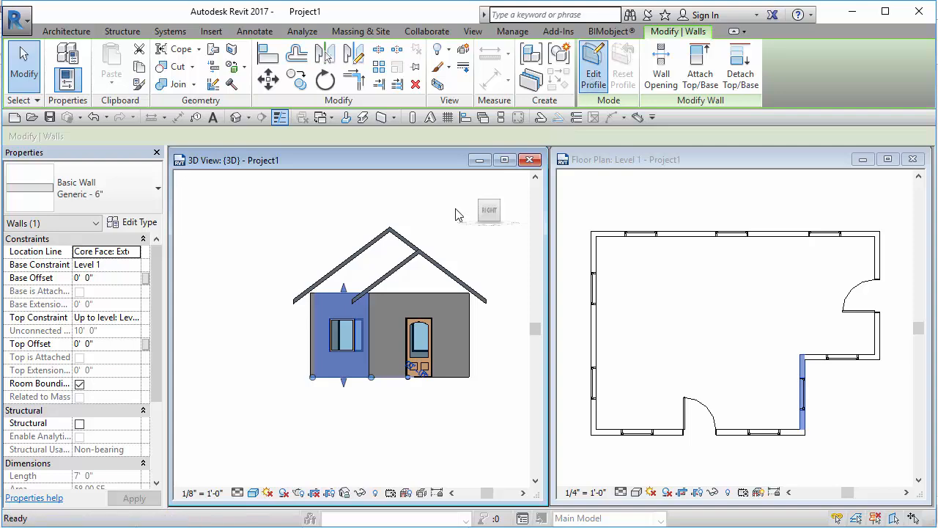
pyautogui.click(592, 66)
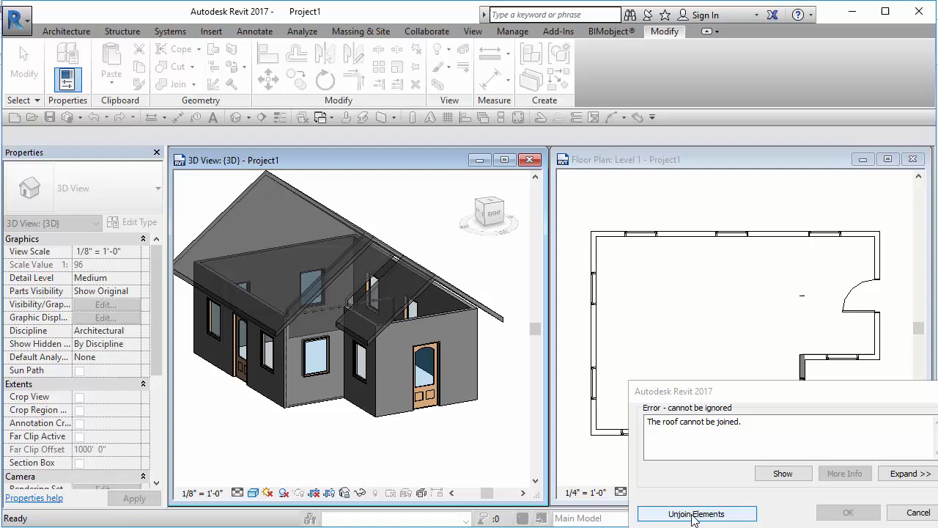
# - Unjoin the elements named in the roof-join error and orbit to inspect another corner
pyautogui.click(695, 513)
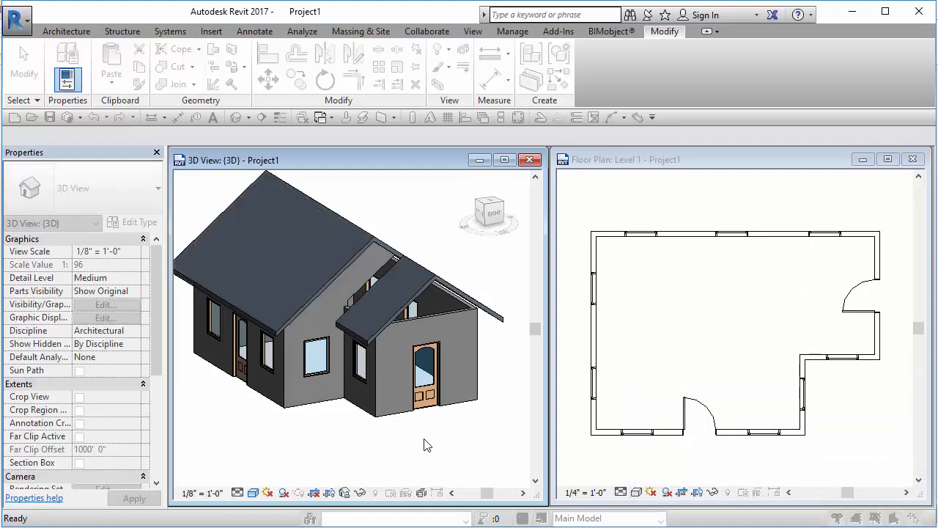
pyautogui.click(317, 359)
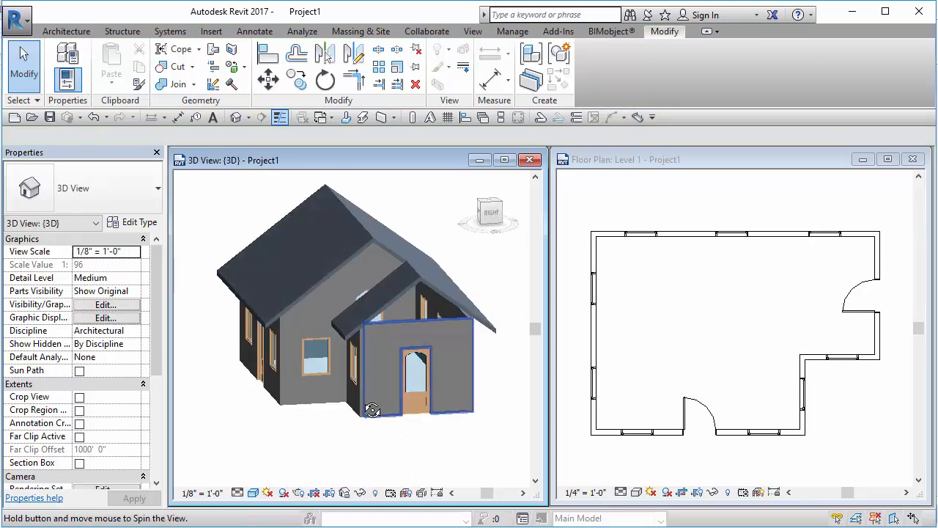
pyautogui.moveTo(373, 409); pyautogui.dragTo(391, 412)
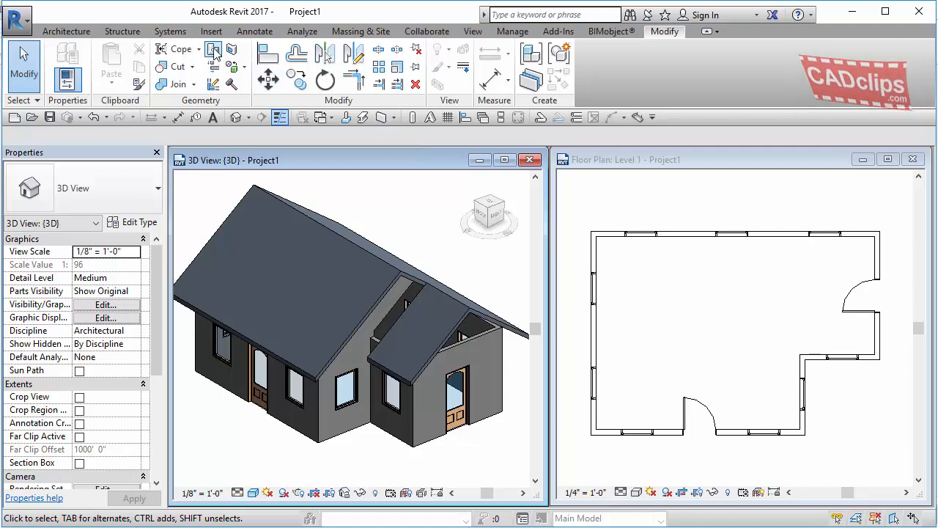
pyautogui.moveTo(418, 316)
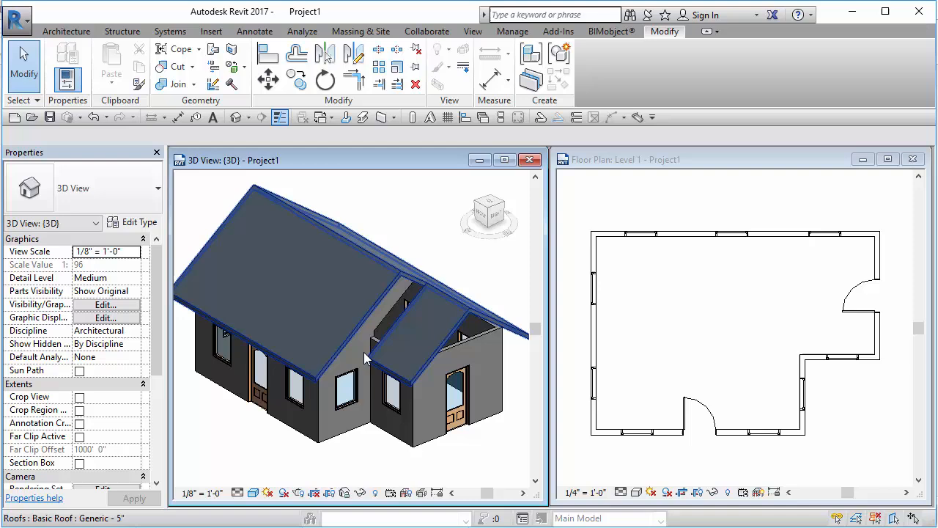
pyautogui.click(344, 373)
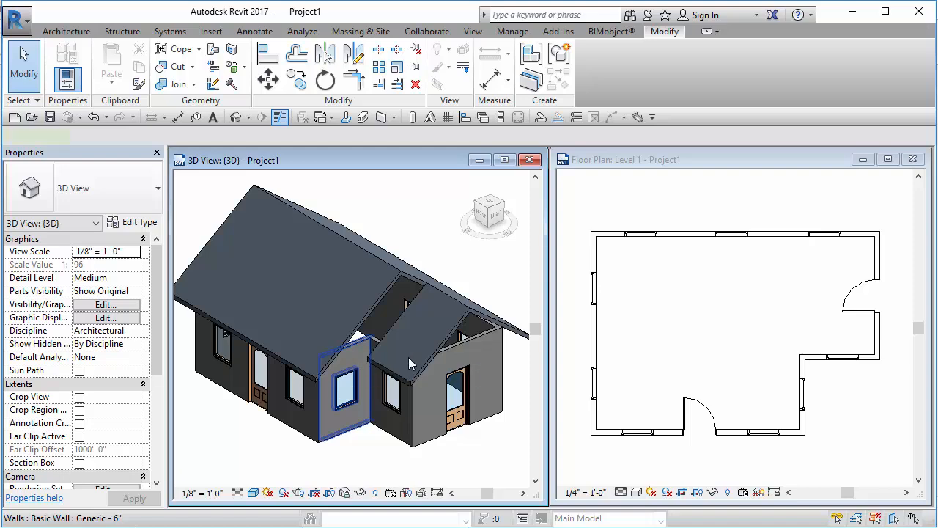
# - Select the short wall between the gables and orbit back to a corner view
pyautogui.click(341, 381)
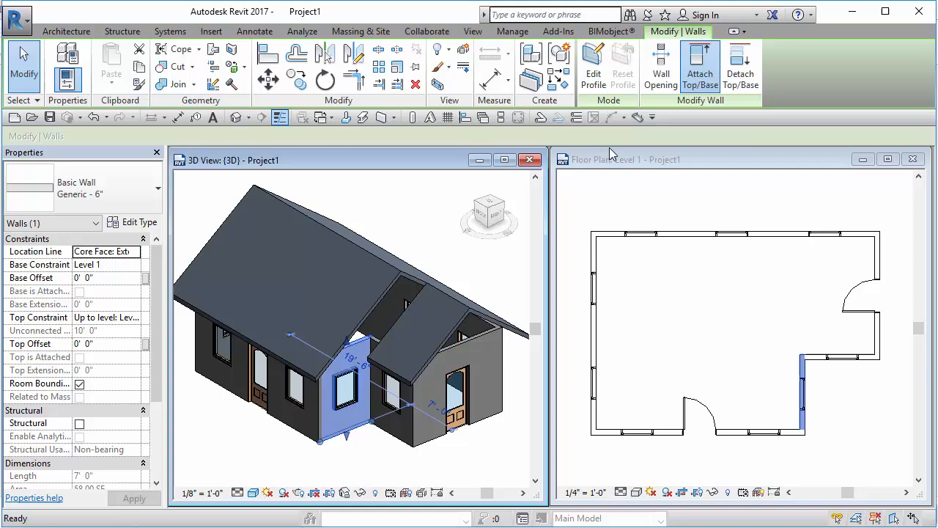
pyautogui.click(410, 243)
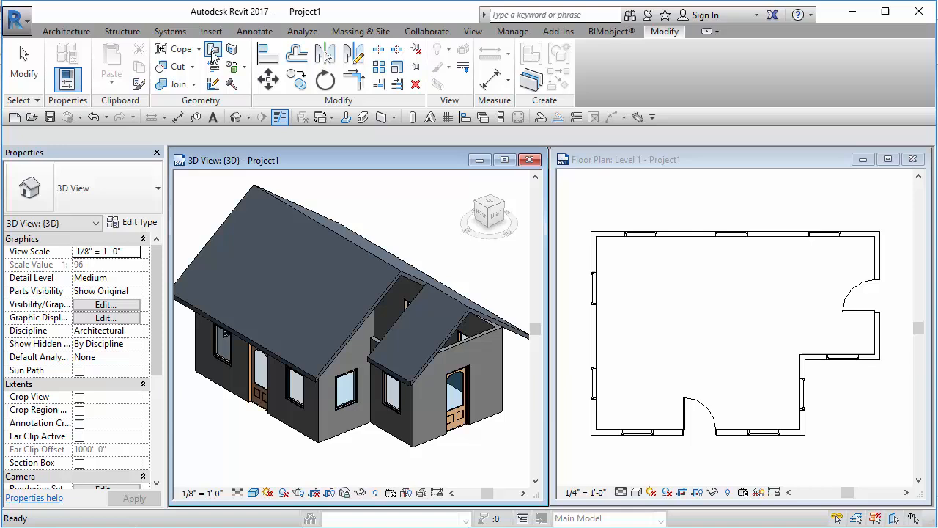
pyautogui.moveTo(411, 326)
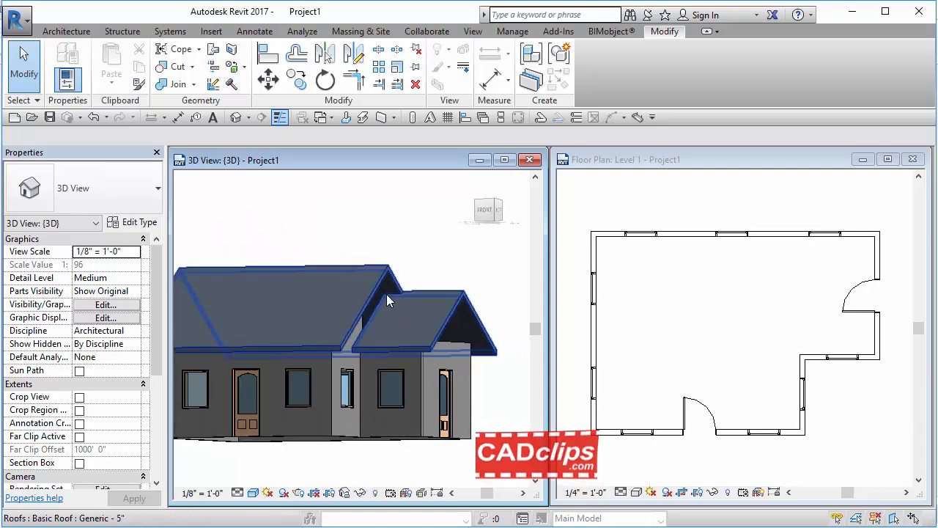
pyautogui.moveTo(389, 301); pyautogui.dragTo(385, 410)
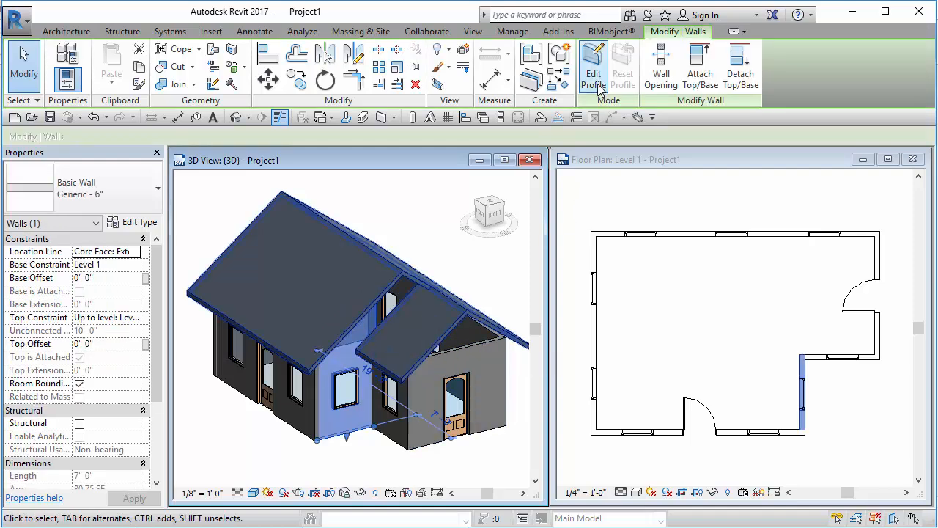
# - Edit the wall profile, picking roof-slope lines and trimming them to meet the roof
pyautogui.click(593, 66)
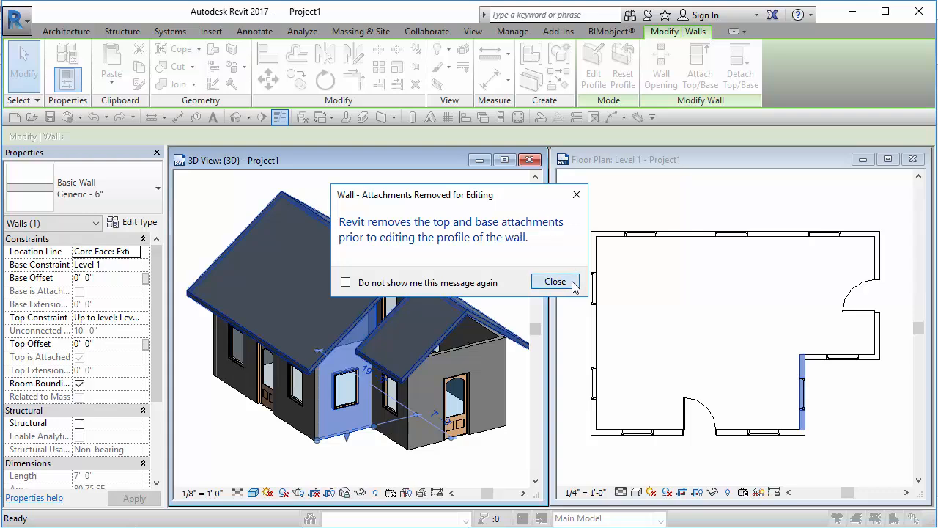
pyautogui.click(555, 281)
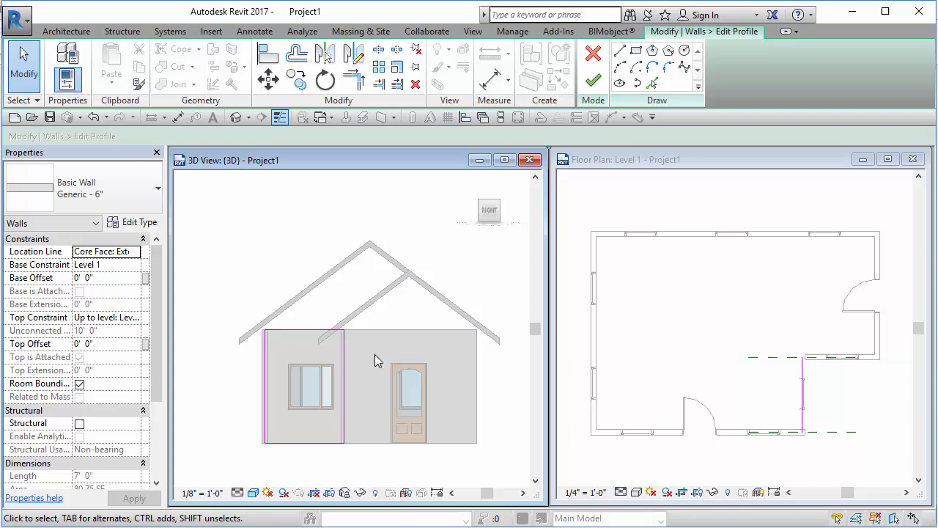
pyautogui.moveTo(381, 295)
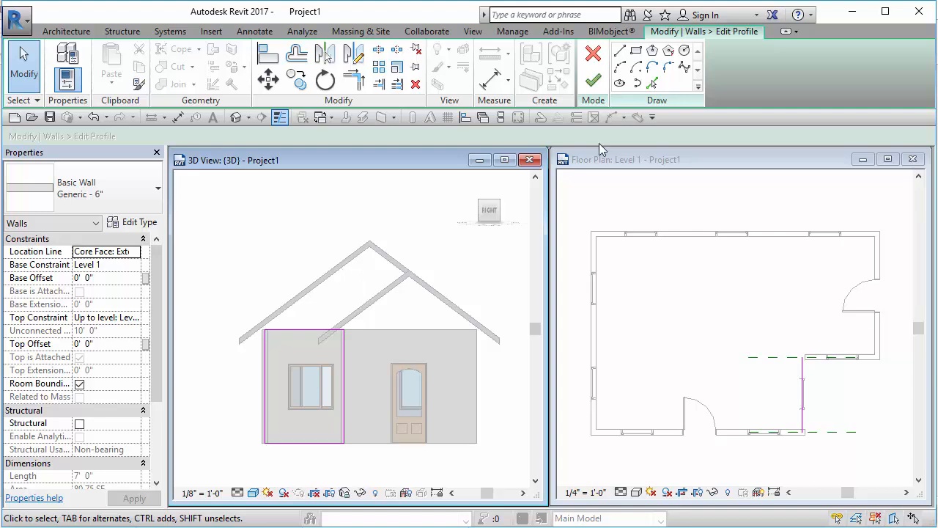
pyautogui.click(652, 83)
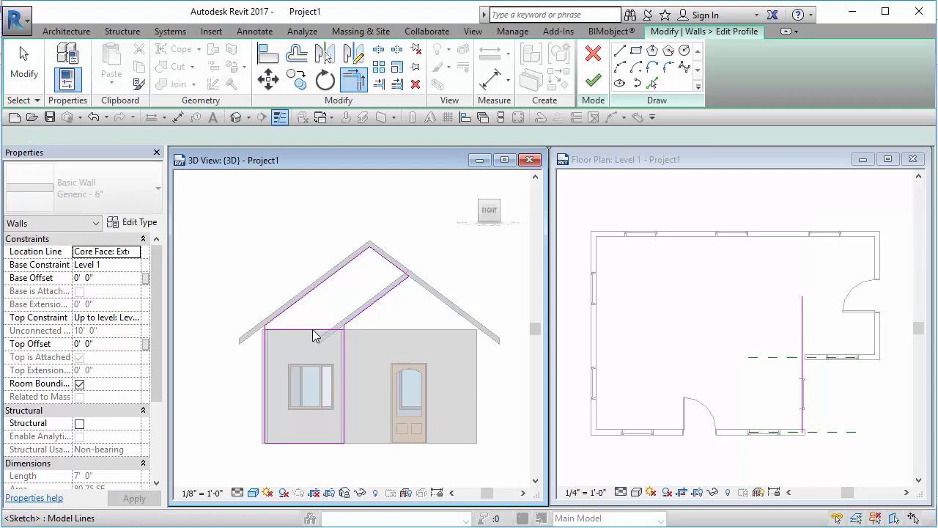
pyautogui.click(317, 330)
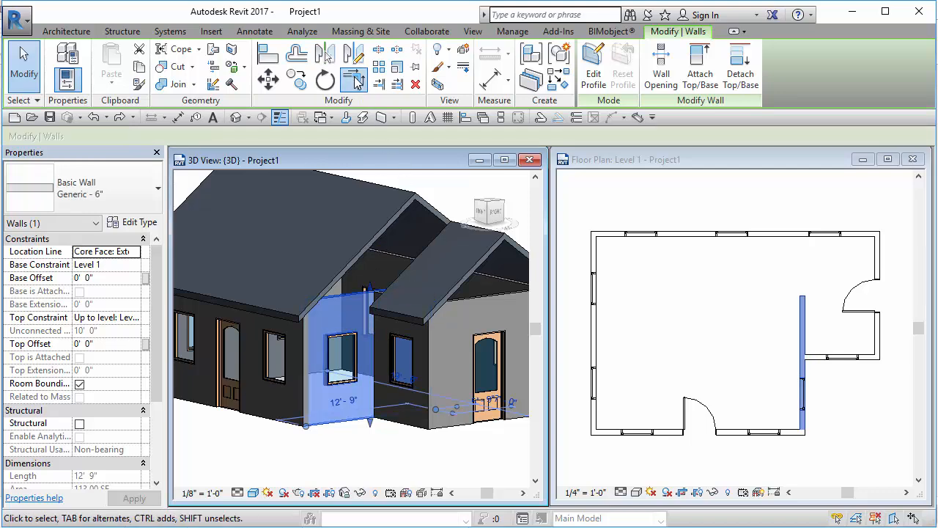
# - Select and clear the main roof, then join the cross-gable roof to it
pyautogui.click(407, 400)
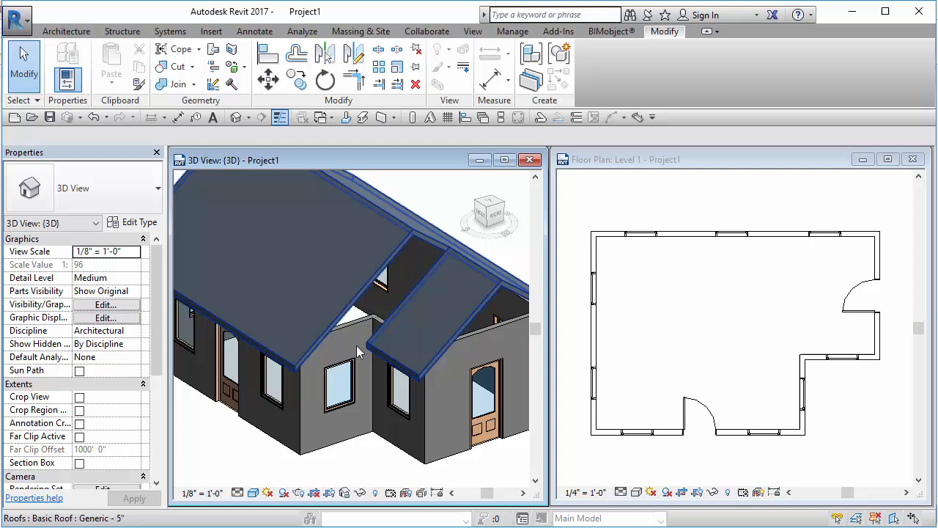
pyautogui.click(344, 359)
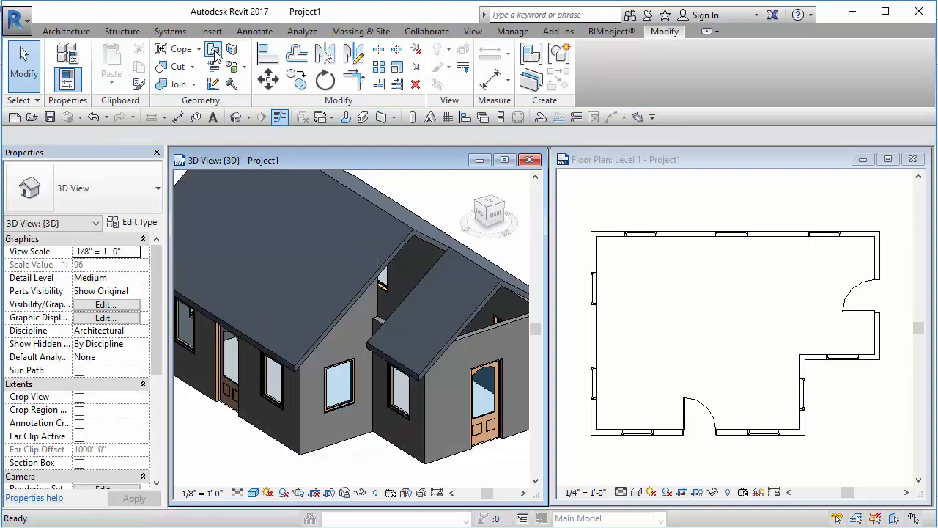
pyautogui.moveTo(359, 320)
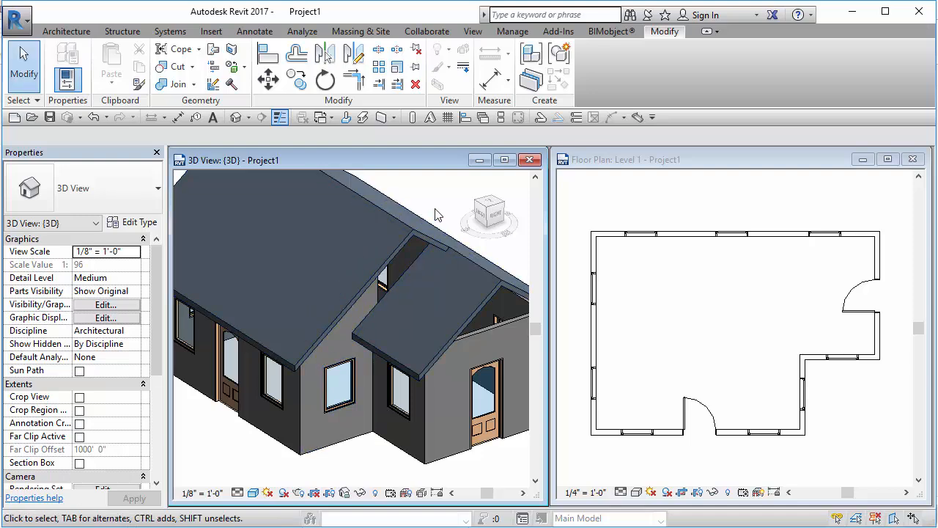
pyautogui.click(374, 297)
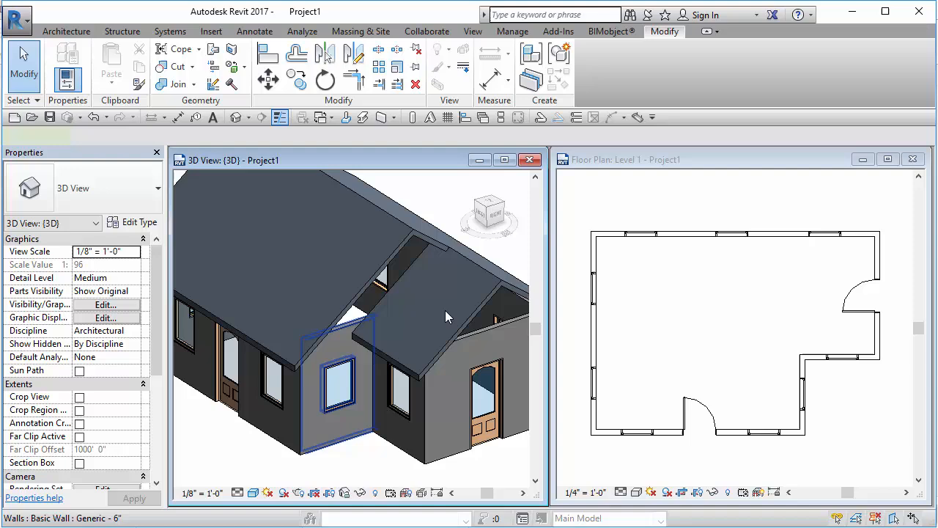
# - Re-edit the gable wall profile in side elevation, extending its lines up to the roof
pyautogui.click(337, 367)
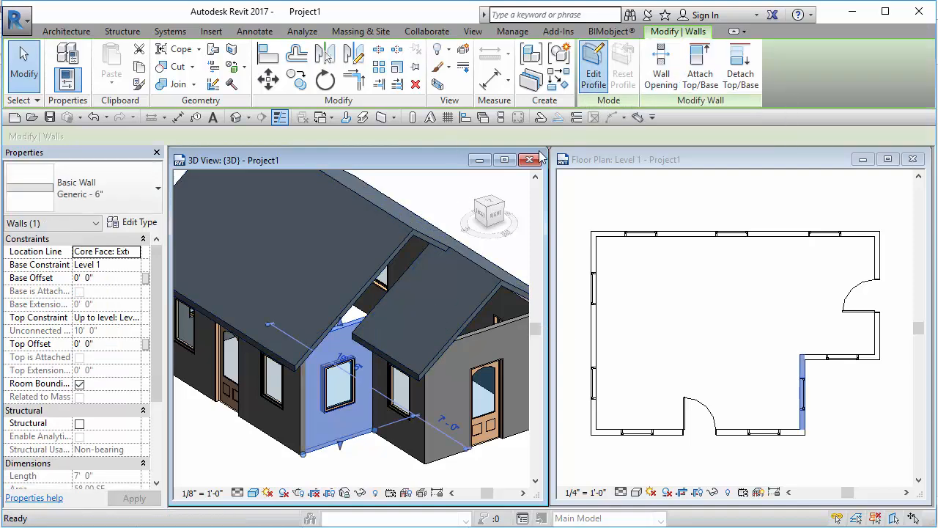
pyautogui.click(592, 64)
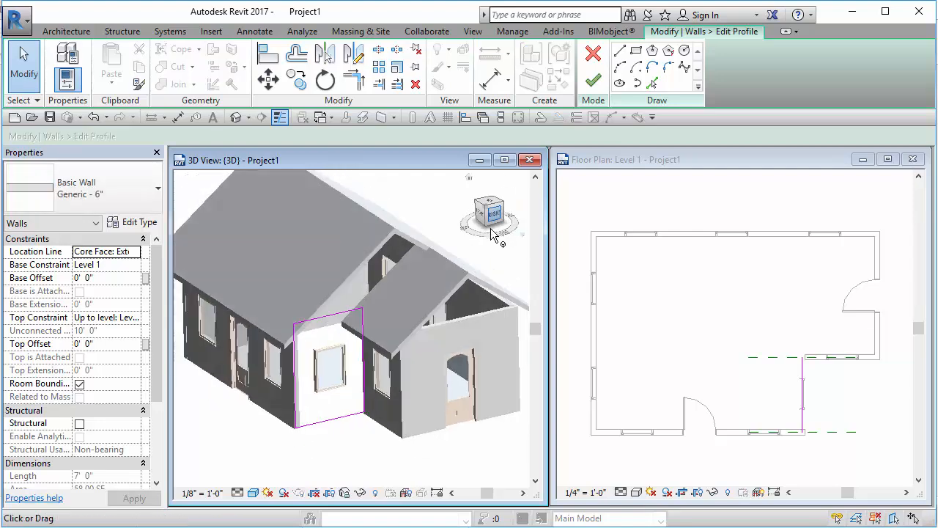
pyautogui.click(488, 213)
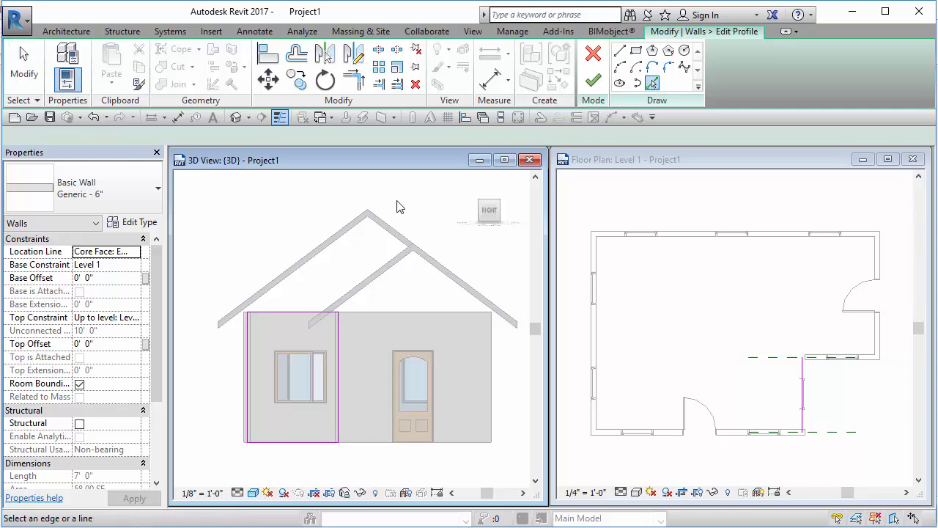
pyautogui.click(396, 250)
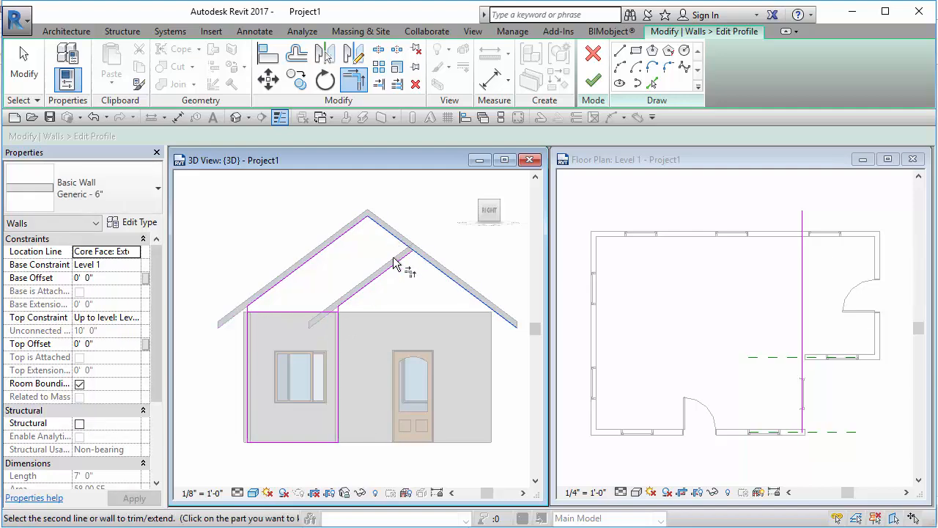
pyautogui.click(277, 317)
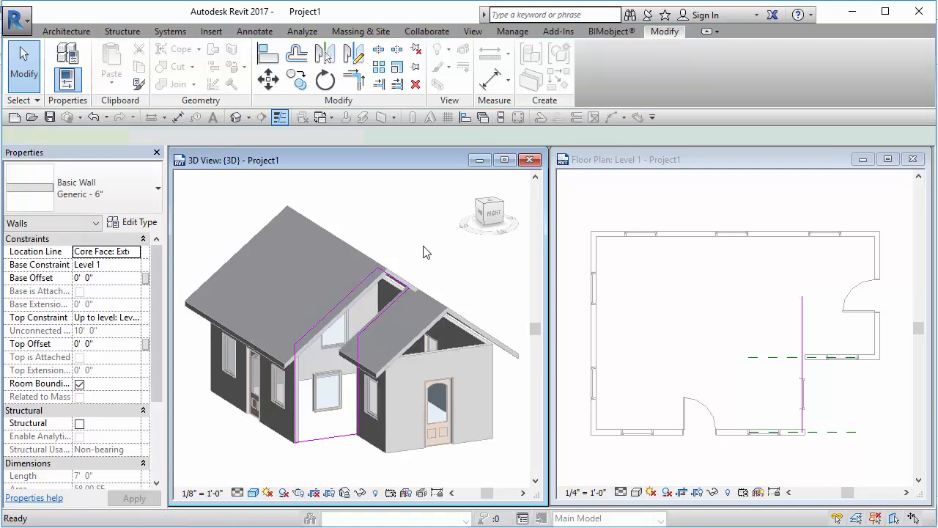
# - Finish the wall profile and join the cross-gable roof onto the main roof
pyautogui.click(339, 455)
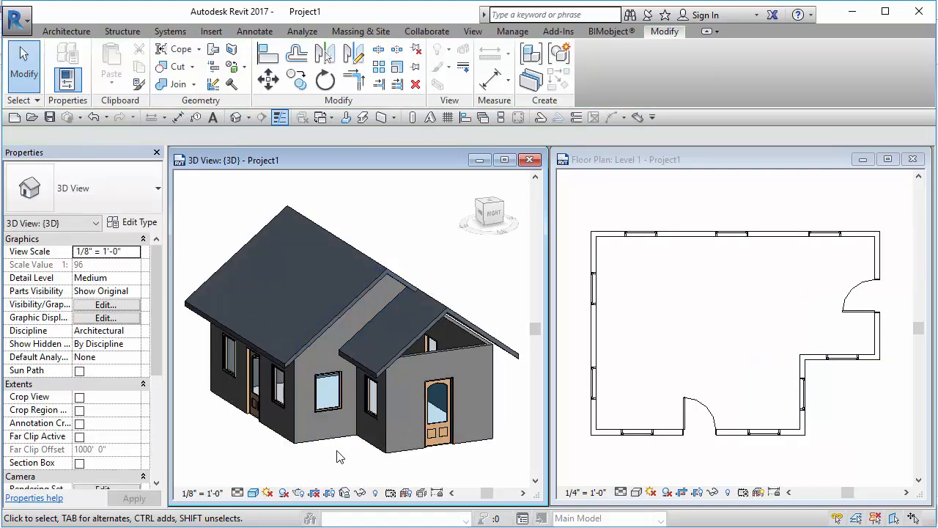
pyautogui.click(341, 388)
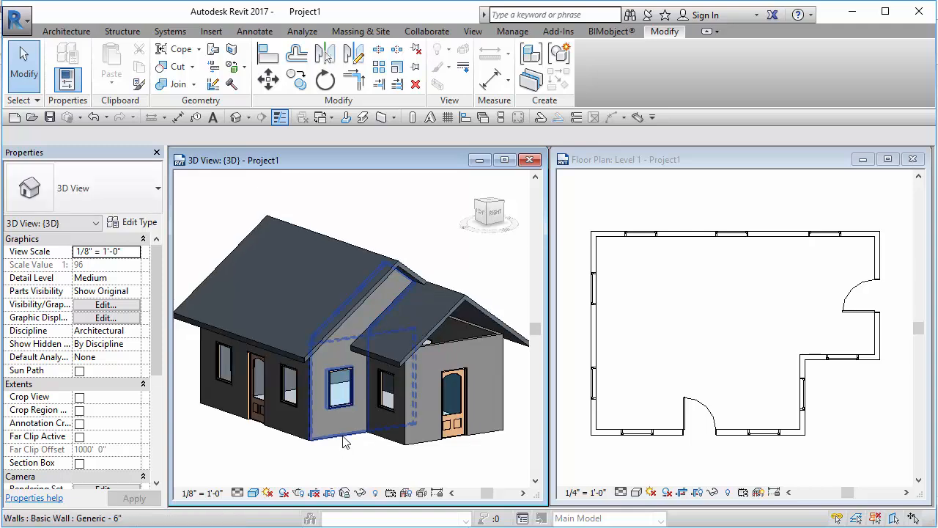
pyautogui.moveTo(346, 442)
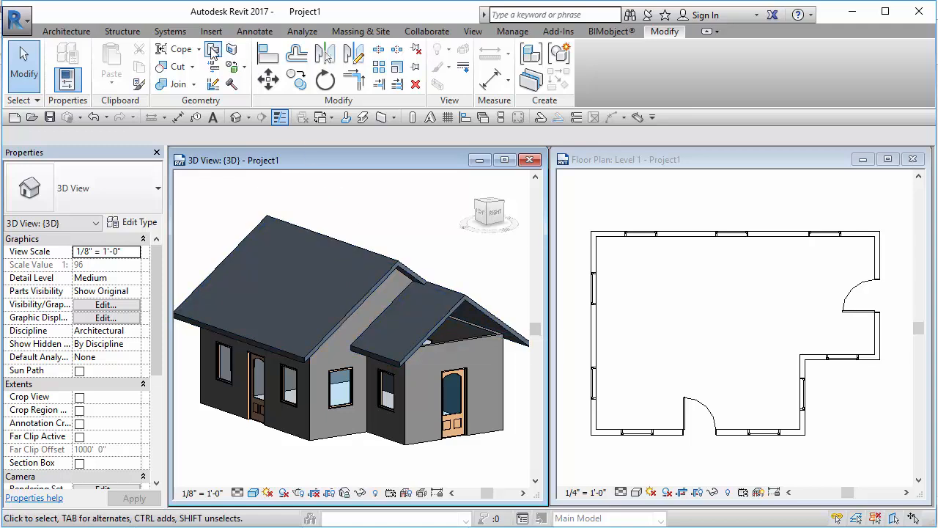
pyautogui.click(414, 297)
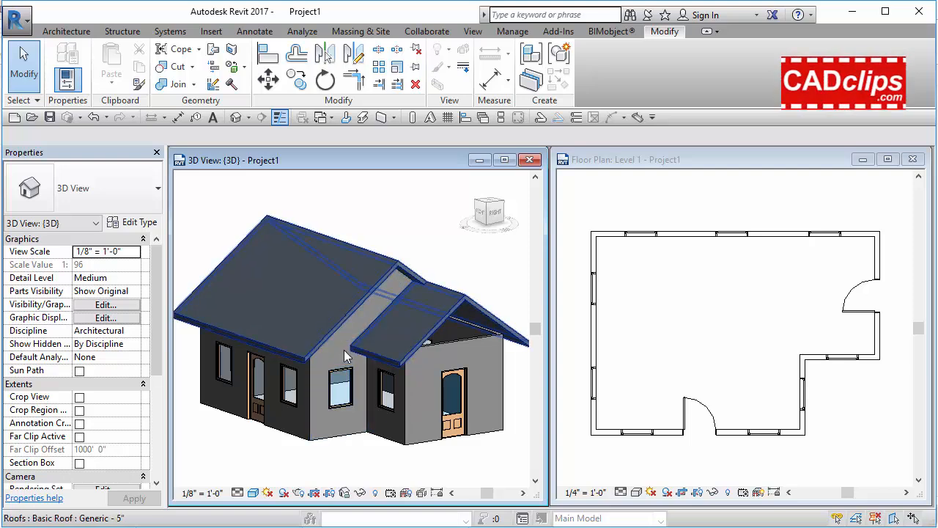
pyautogui.click(454, 366)
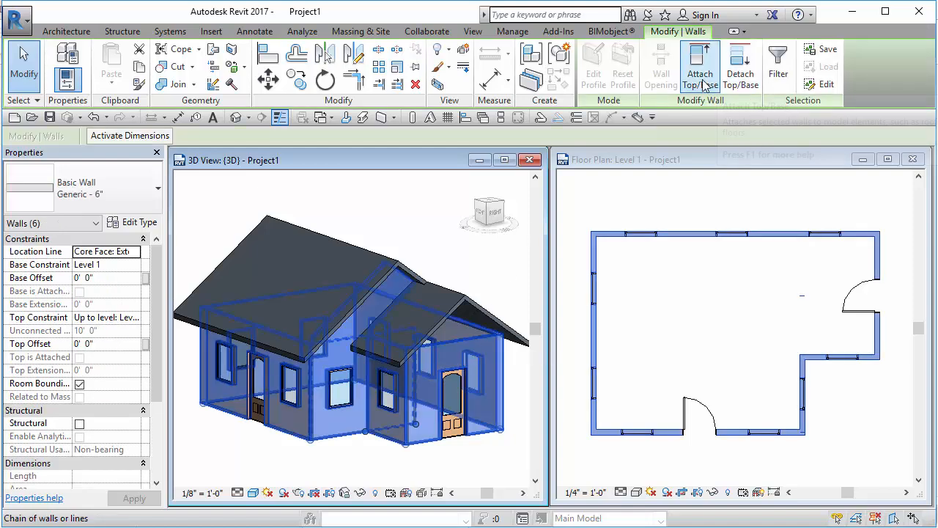
# - Attach the selected walls' tops to the roofs and orbit to check the junction
pyautogui.click(699, 66)
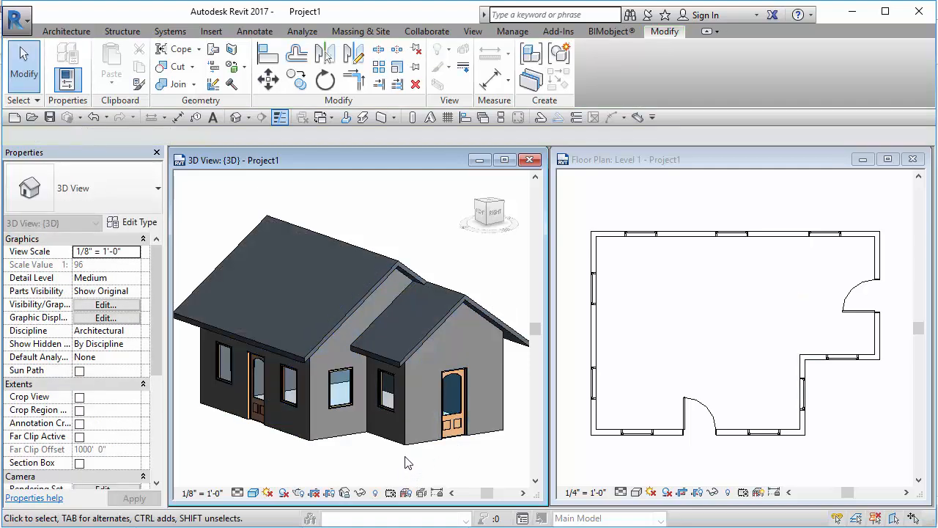
pyautogui.moveTo(409, 461); pyautogui.dragTo(455, 429)
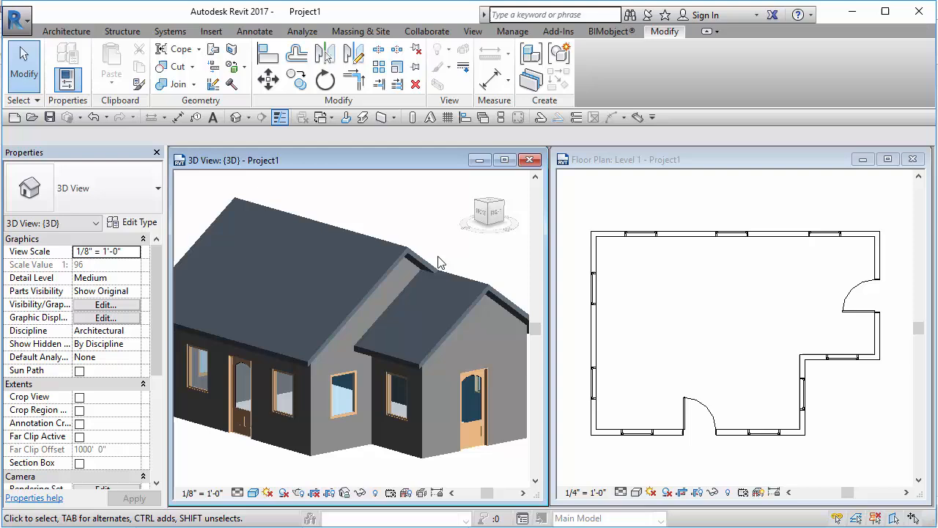
pyautogui.click(505, 399)
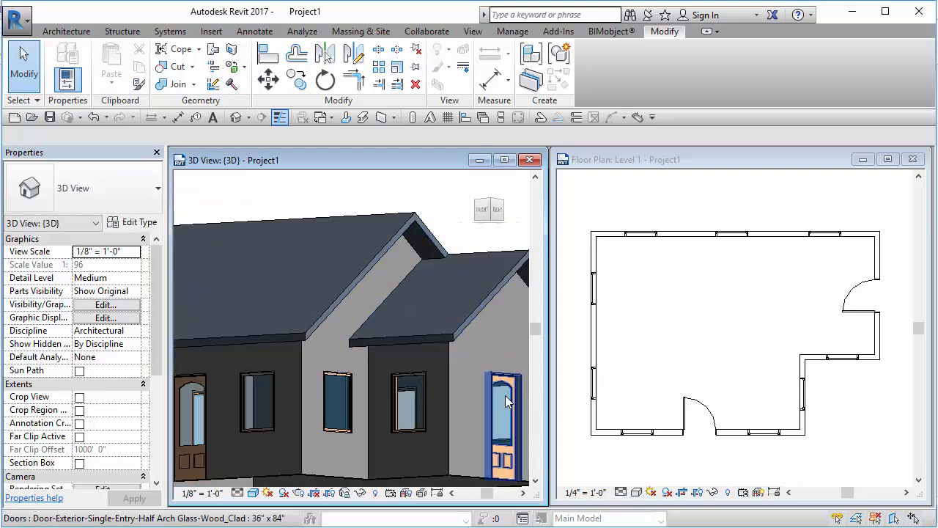
pyautogui.moveTo(475, 385)
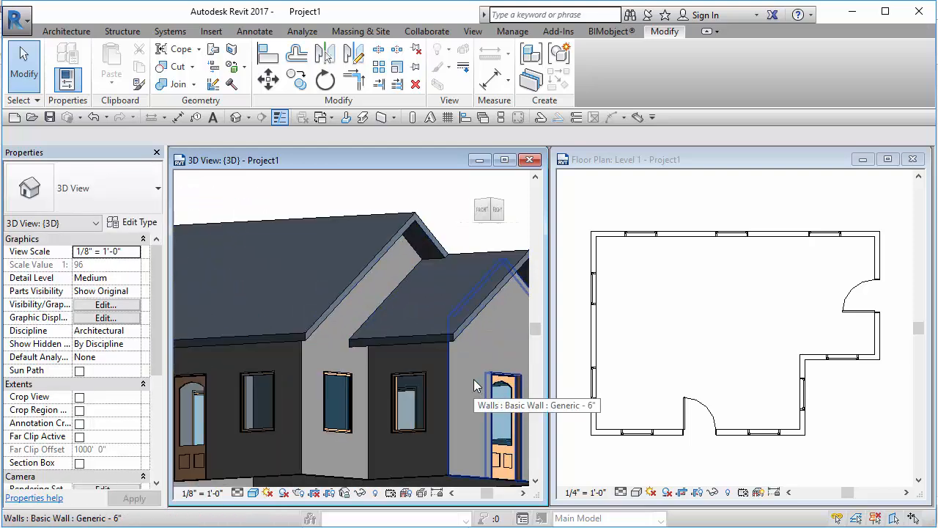